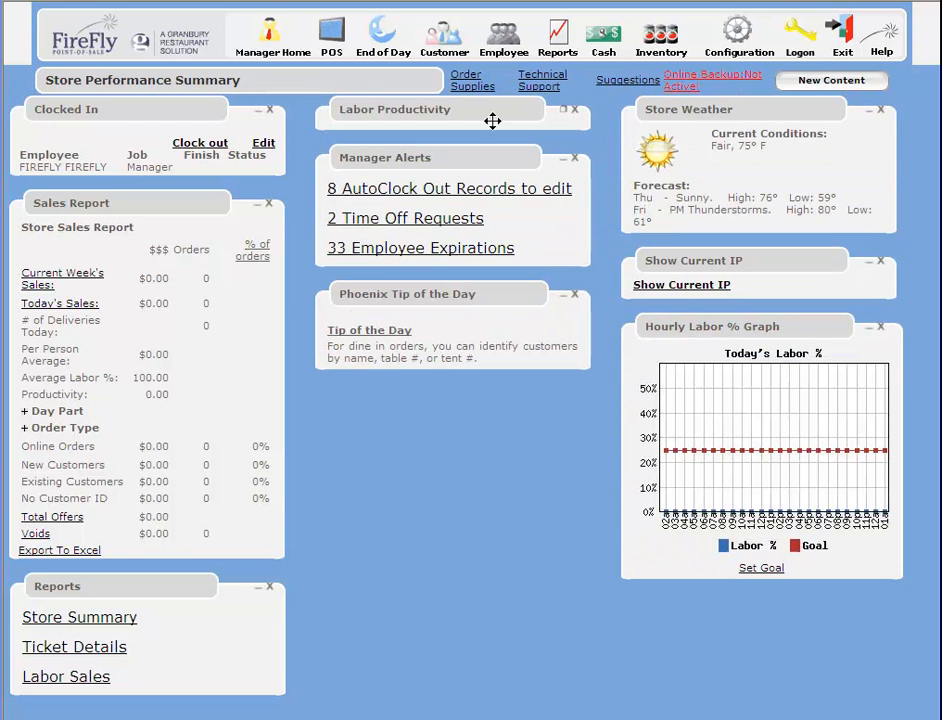
mouse_move(441, 35)
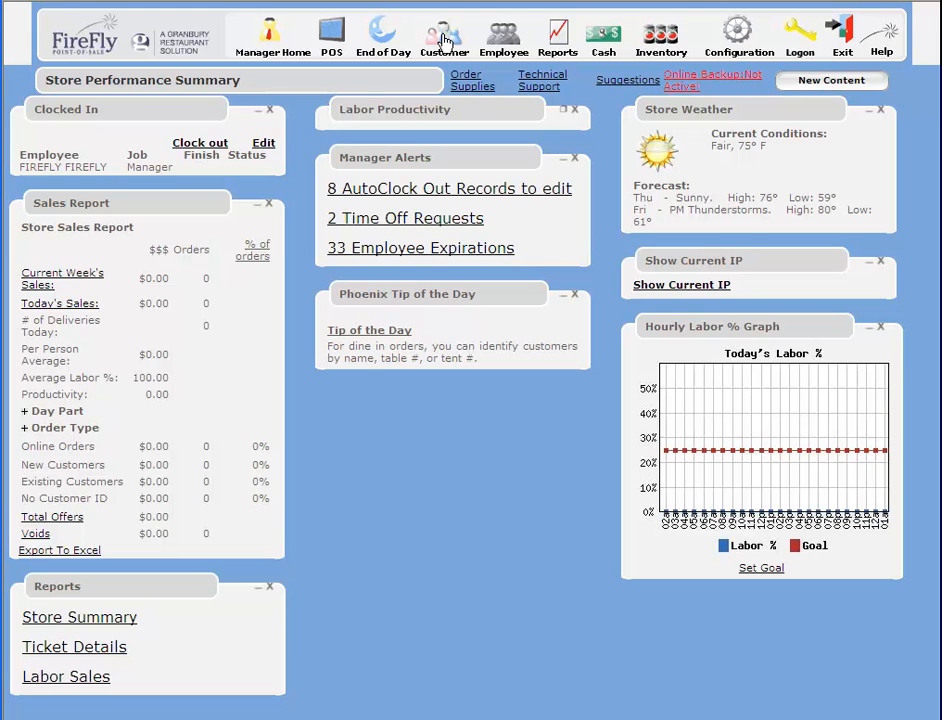
left_click(443, 37)
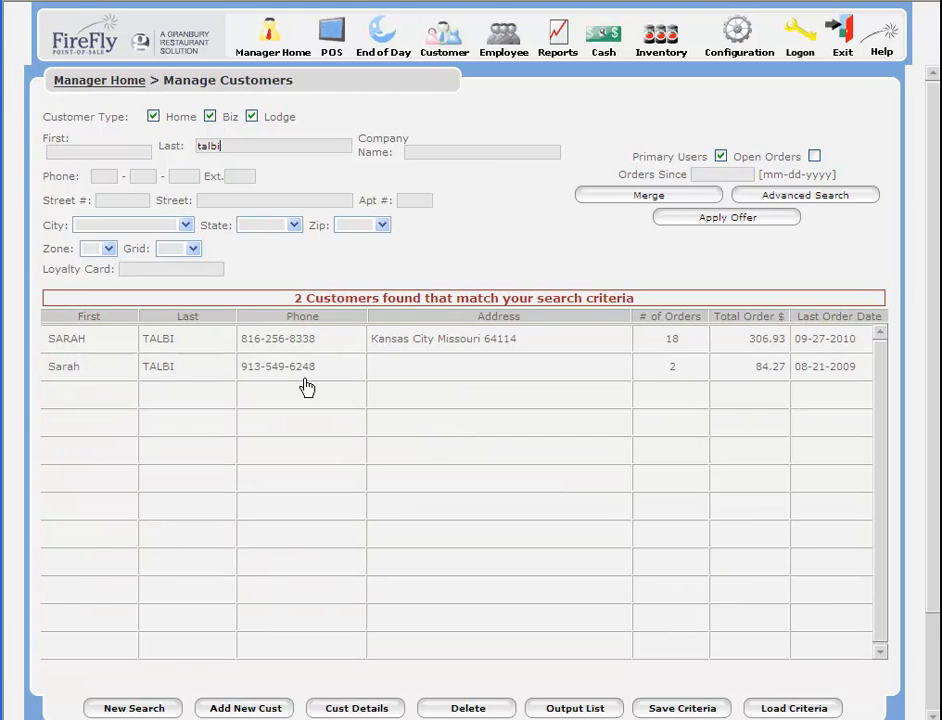
mouse_move(220, 350)
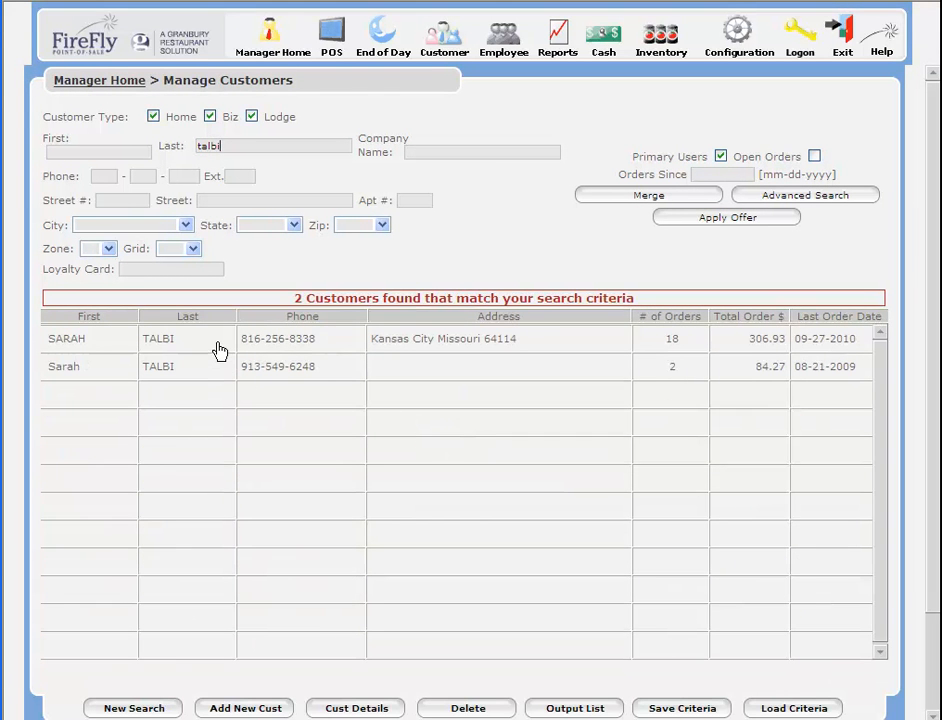
mouse_move(279, 389)
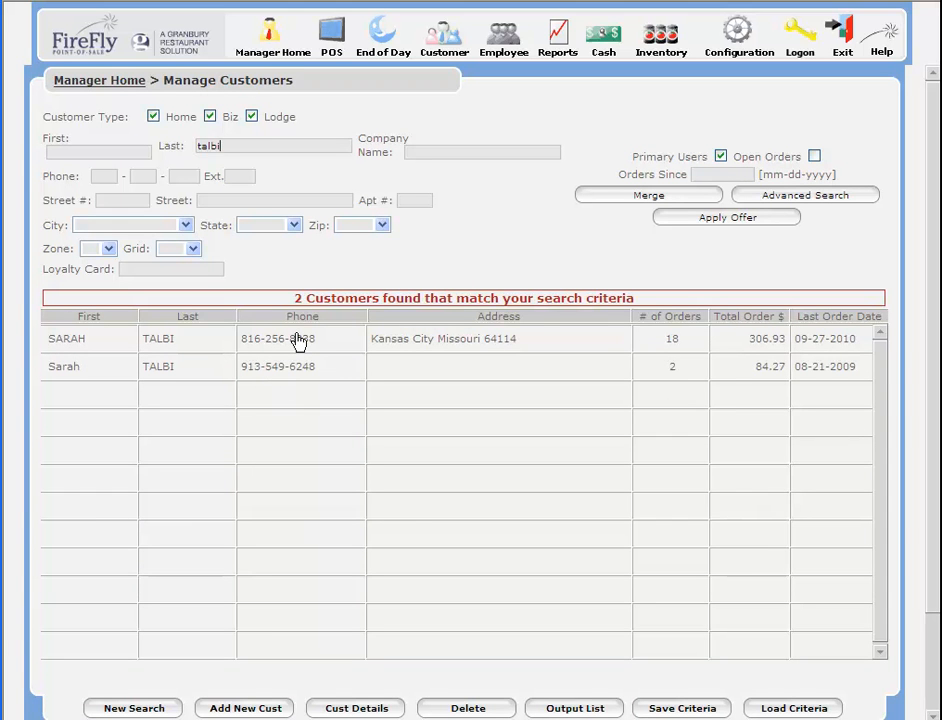
mouse_move(300, 377)
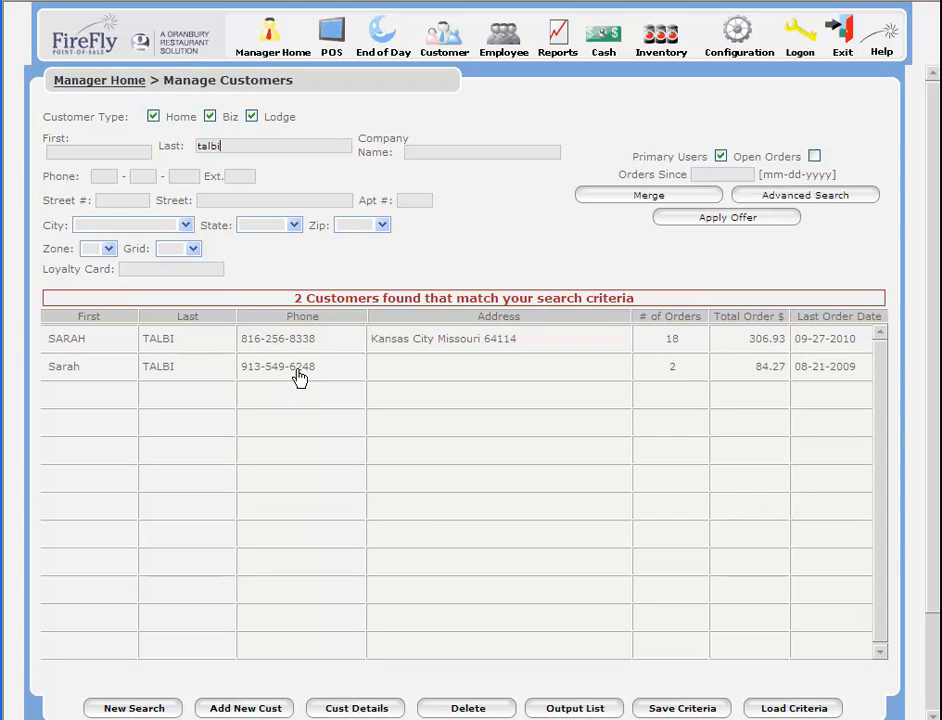
left_click(300, 366)
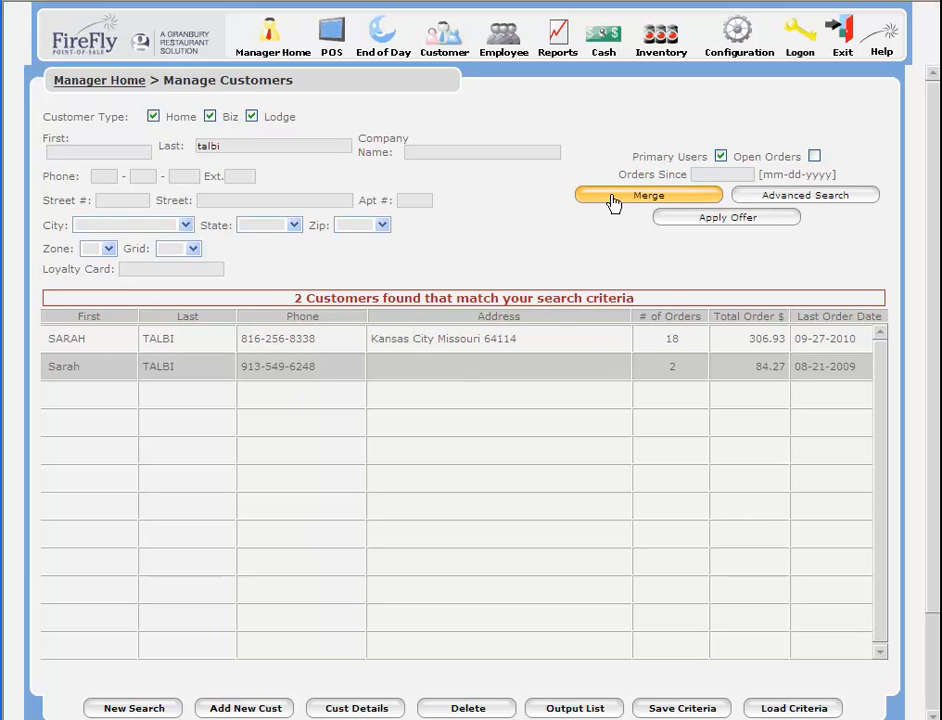
left_click(648, 194)
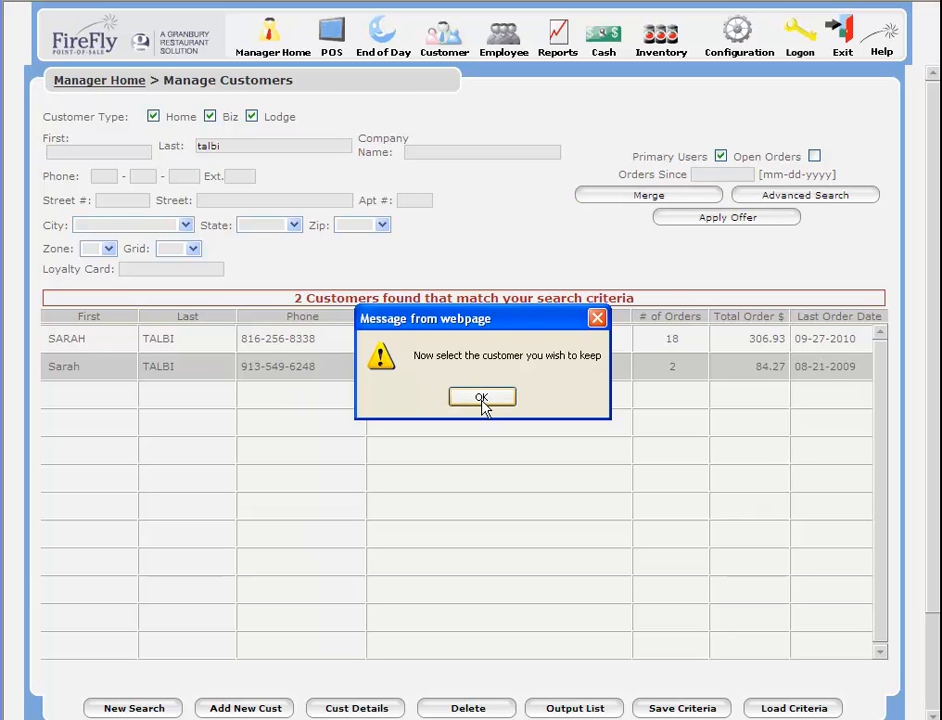
left_click(481, 397)
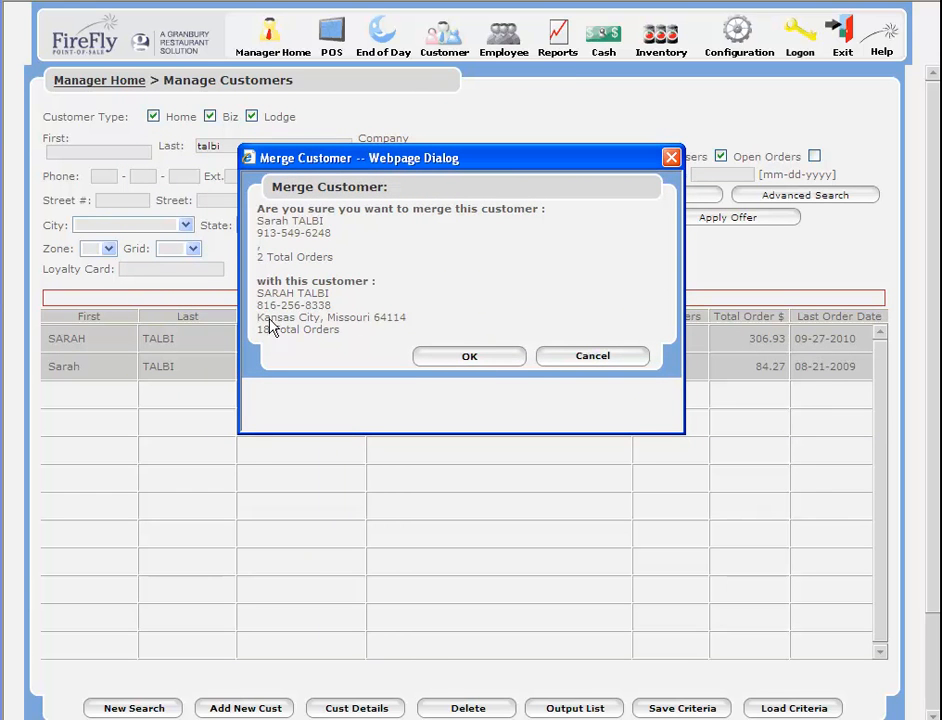
mouse_move(469, 357)
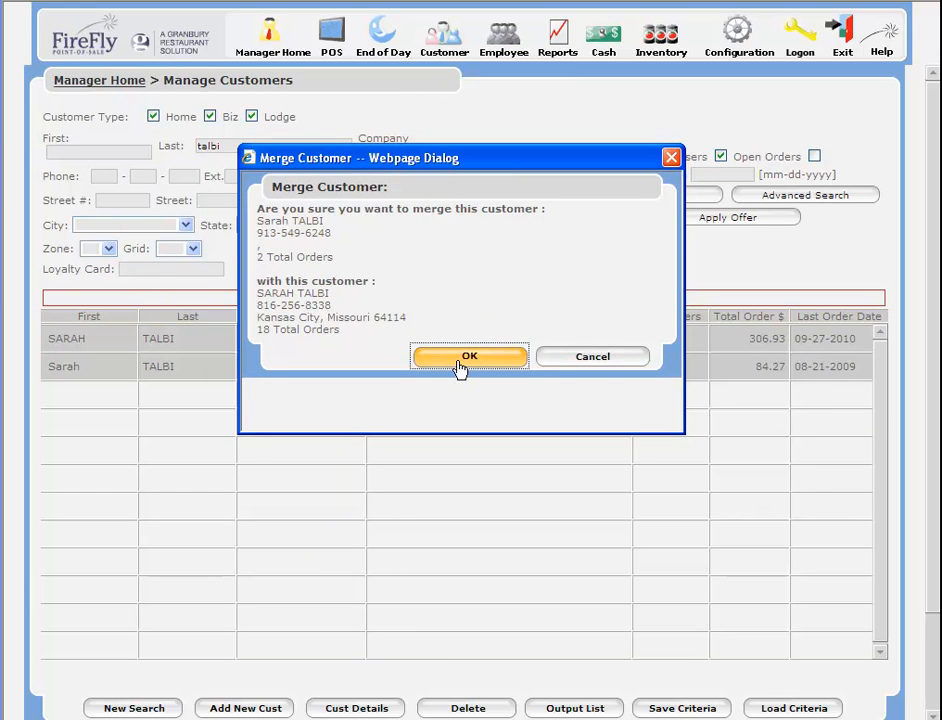
left_click(469, 357)
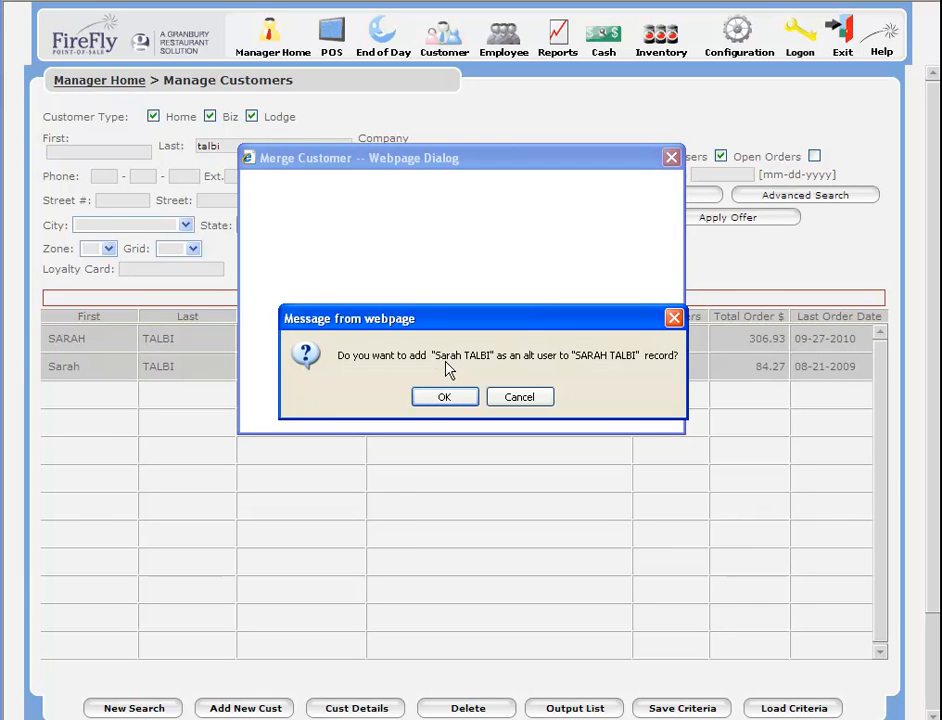
mouse_move(460, 363)
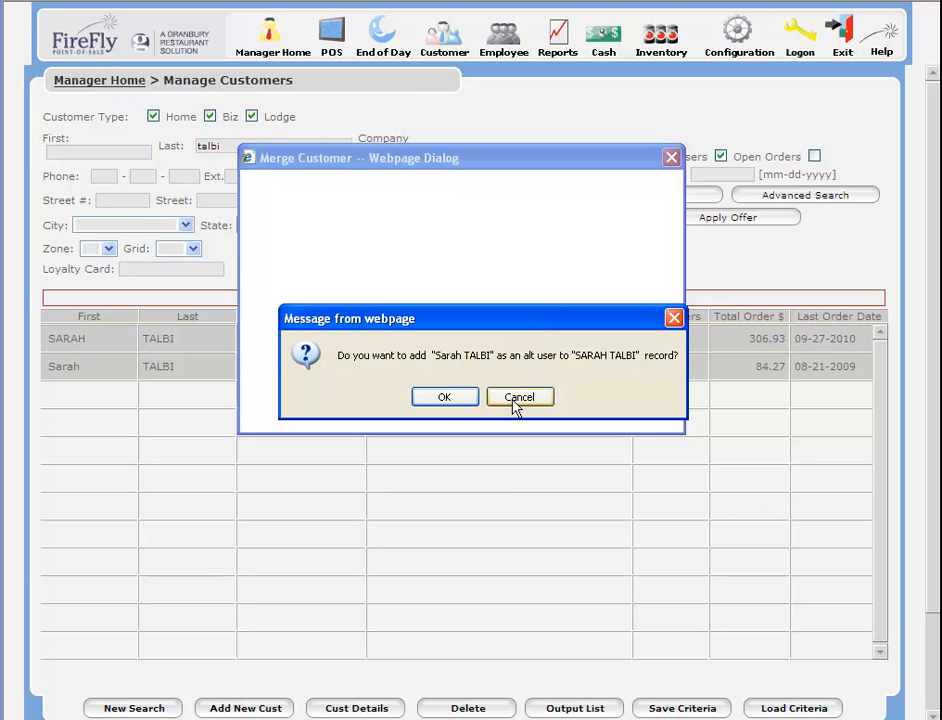
mouse_move(483, 366)
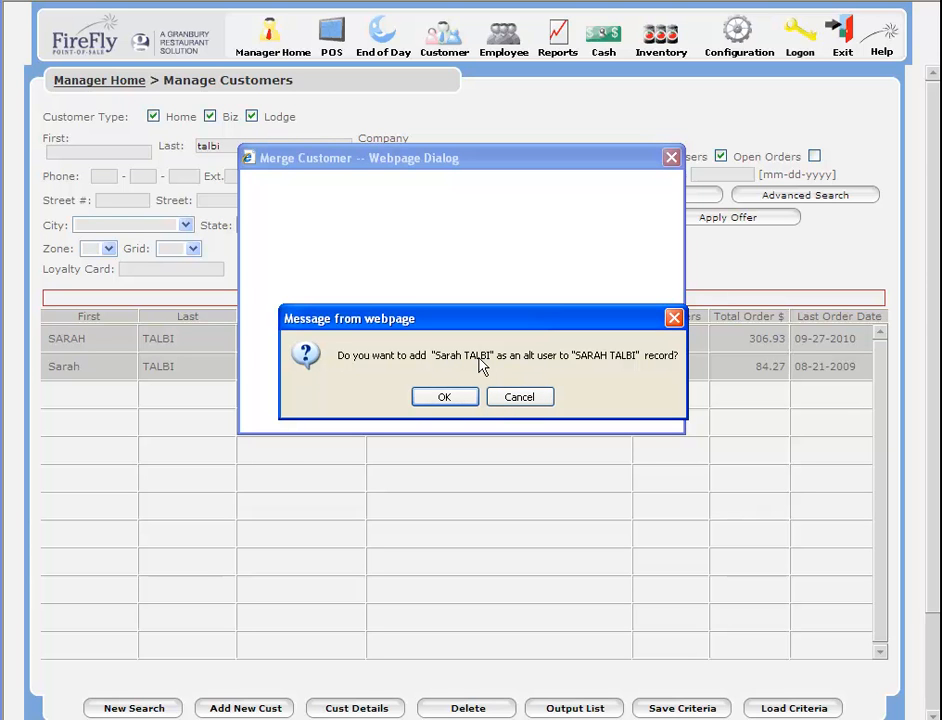
mouse_move(535, 388)
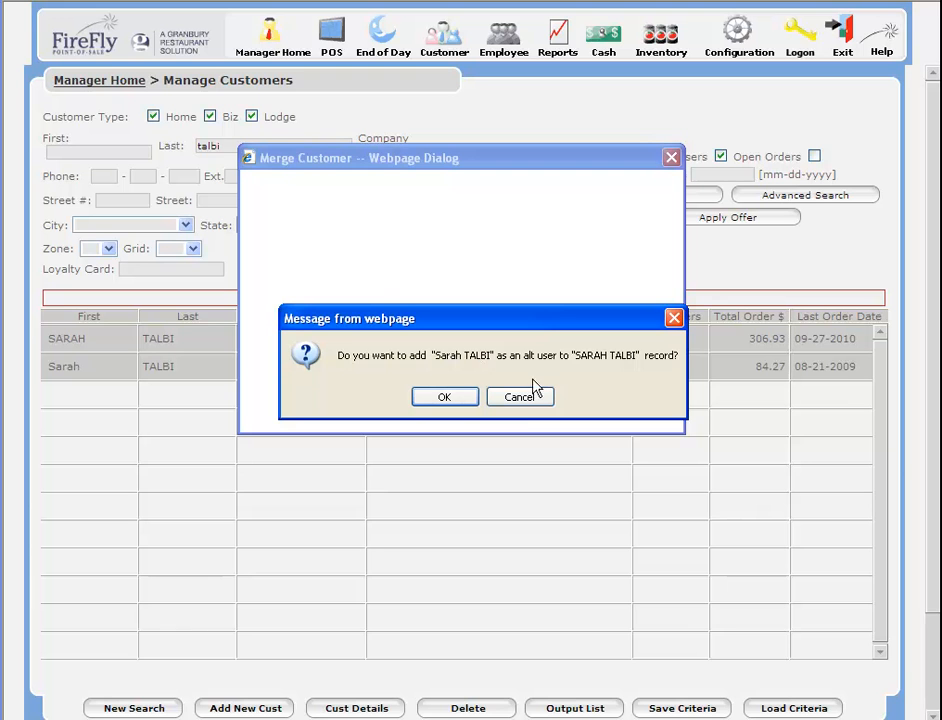
mouse_move(520, 397)
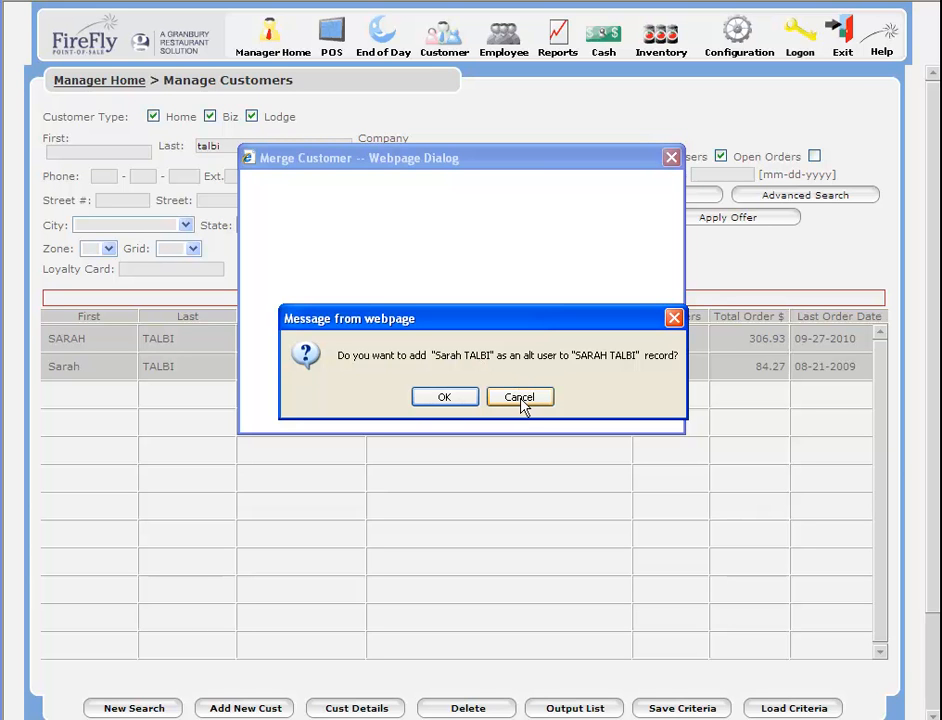
left_click(444, 397)
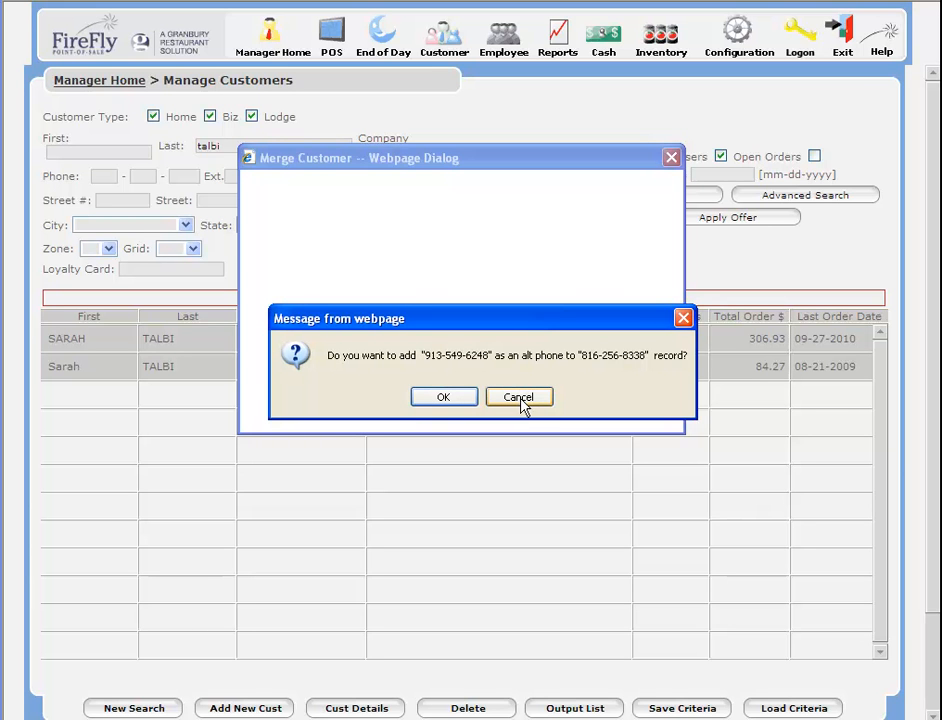
mouse_move(612, 368)
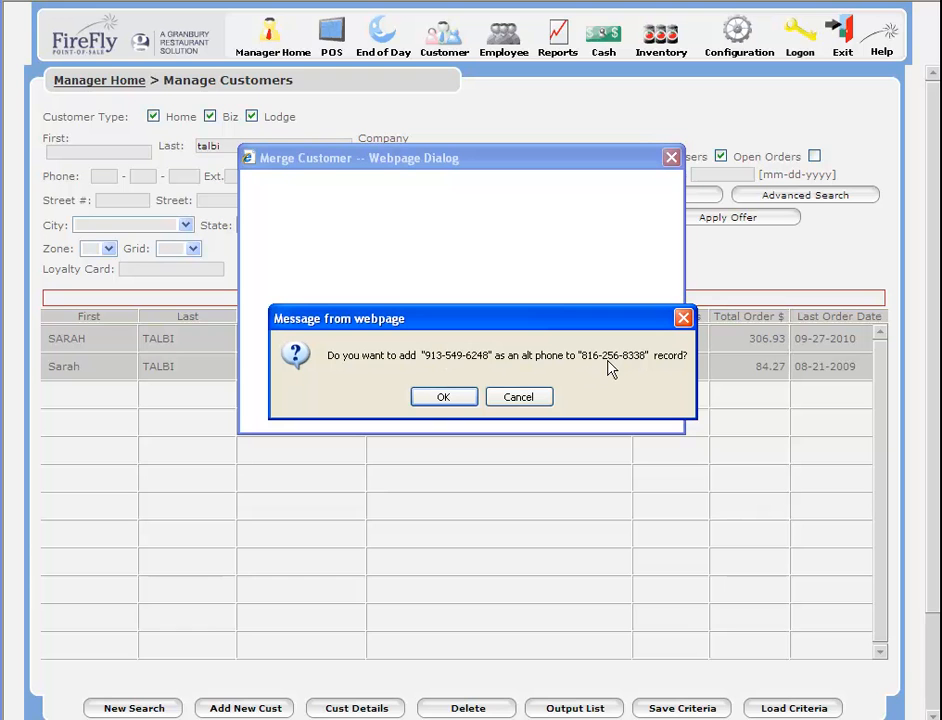
mouse_move(632, 372)
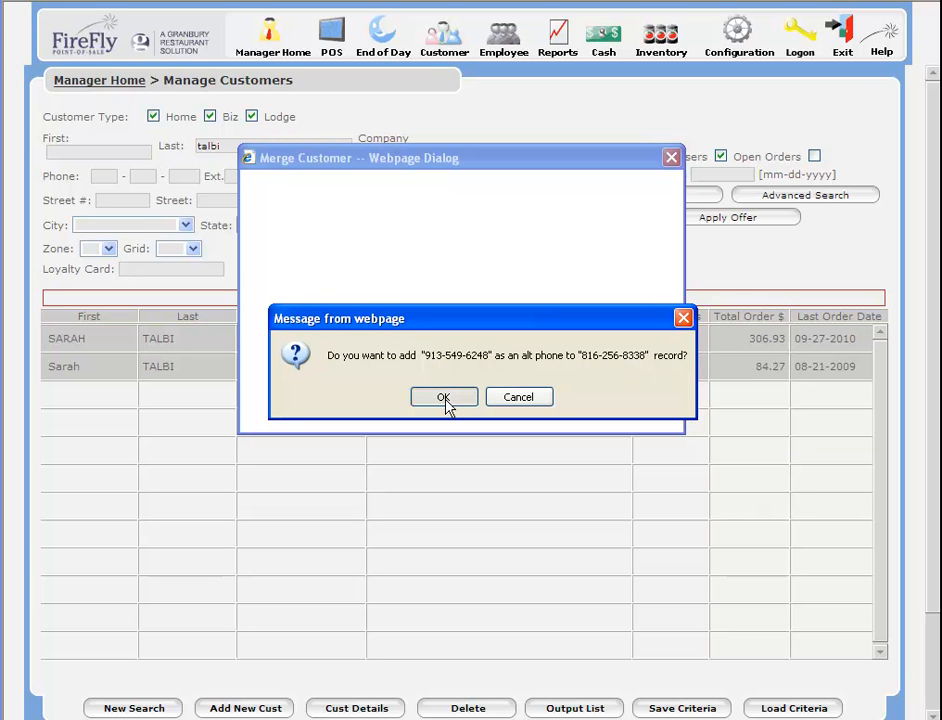
left_click(445, 397)
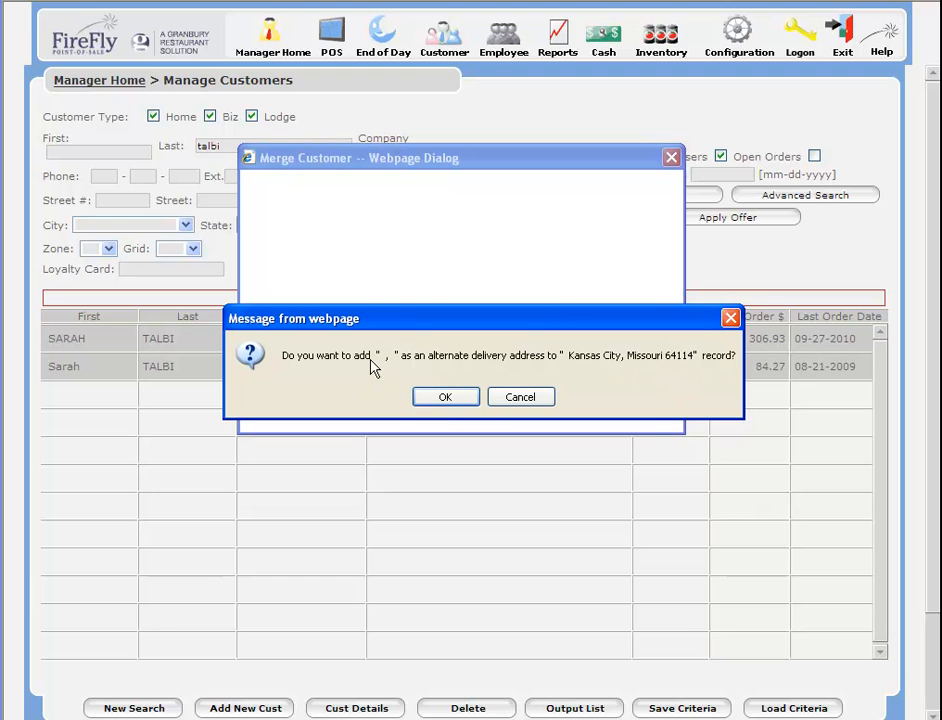
mouse_move(531, 372)
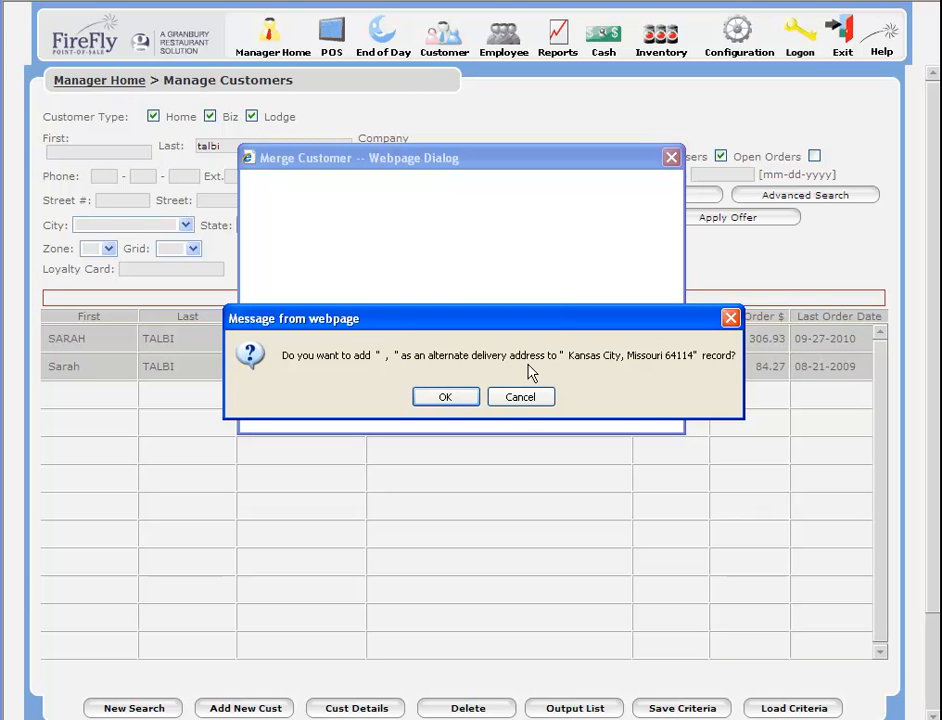
left_click(520, 397)
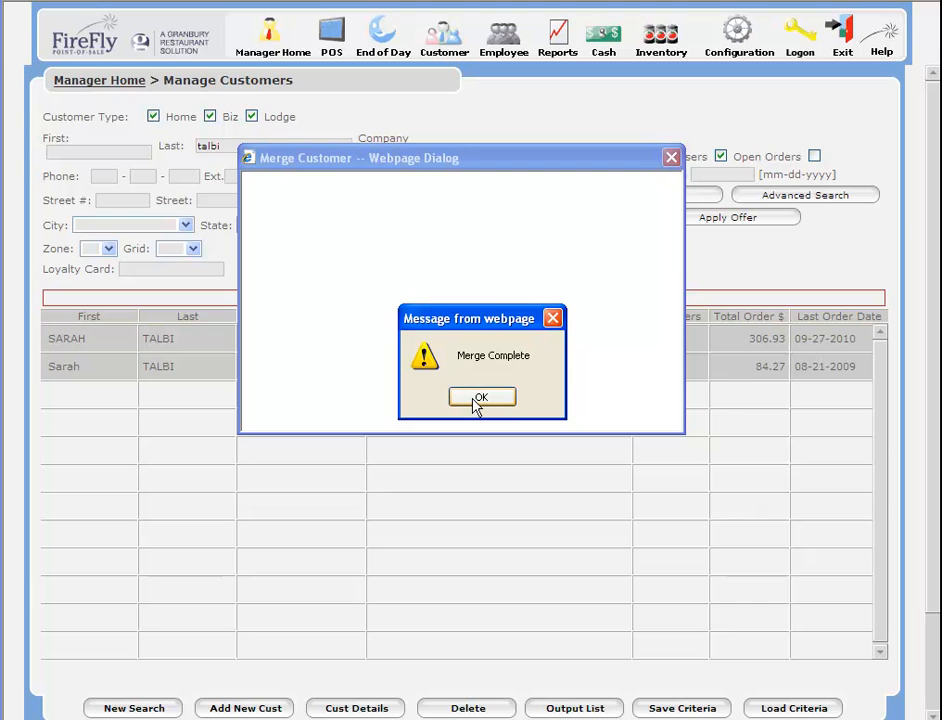
left_click(481, 397)
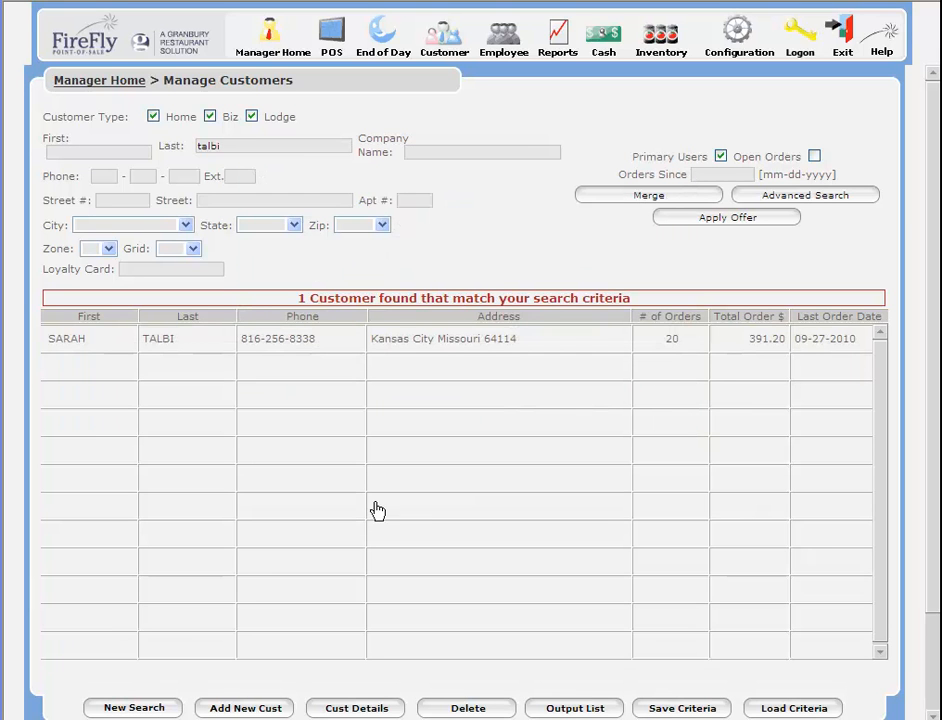
mouse_move(672, 353)
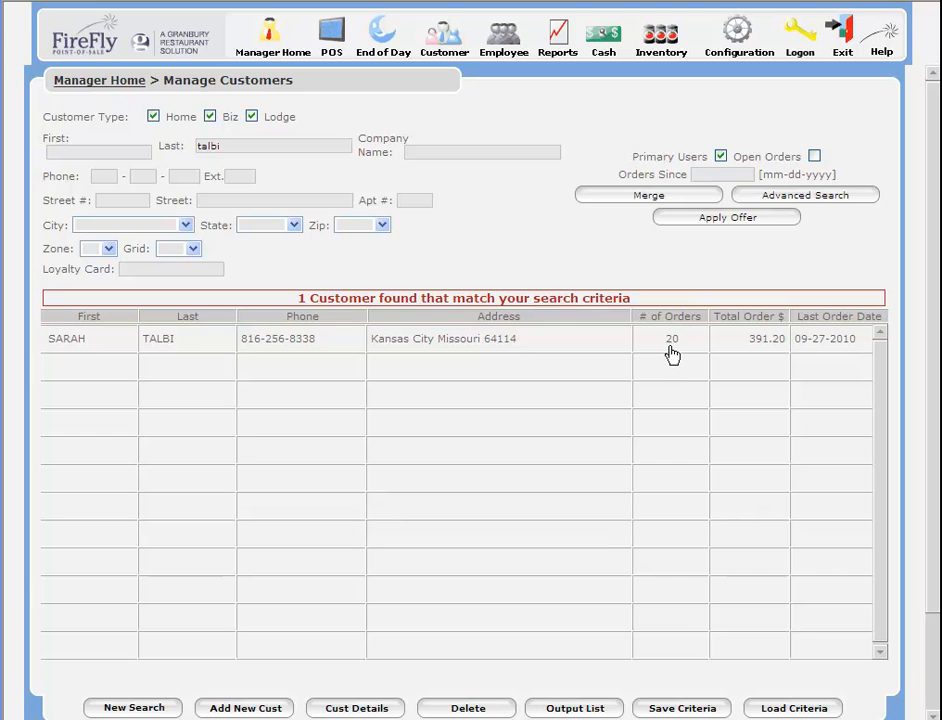
mouse_move(674, 384)
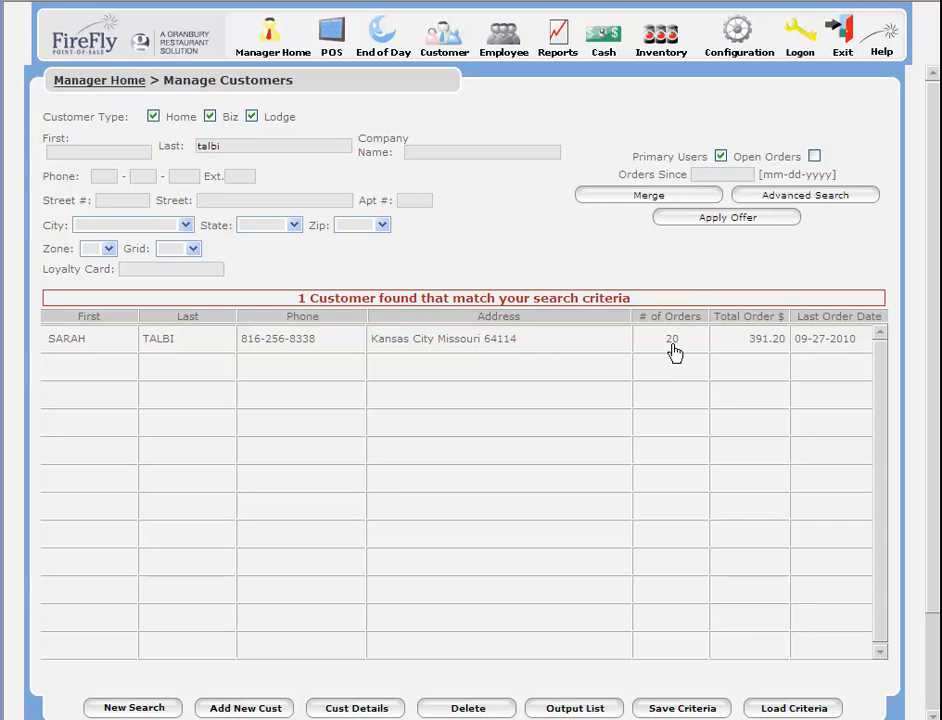
mouse_move(454, 346)
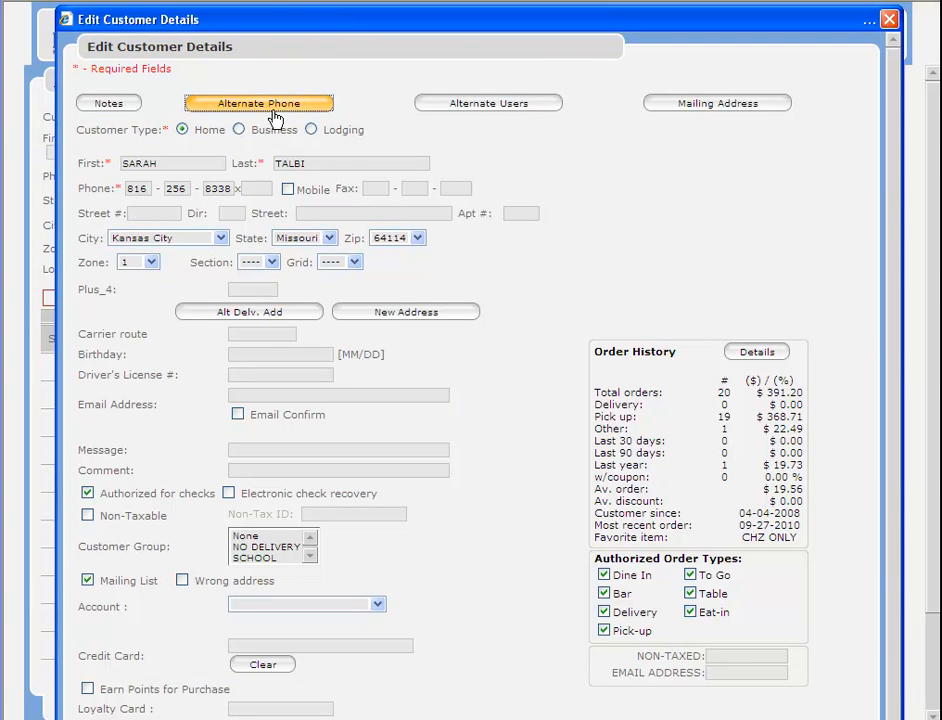
left_click(258, 102)
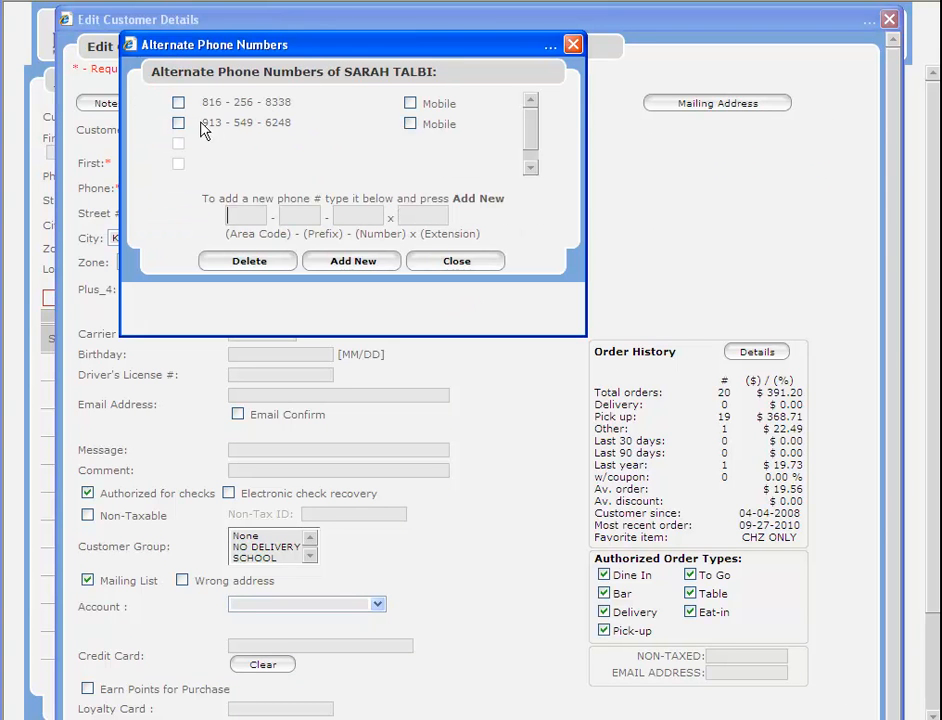
mouse_move(288, 133)
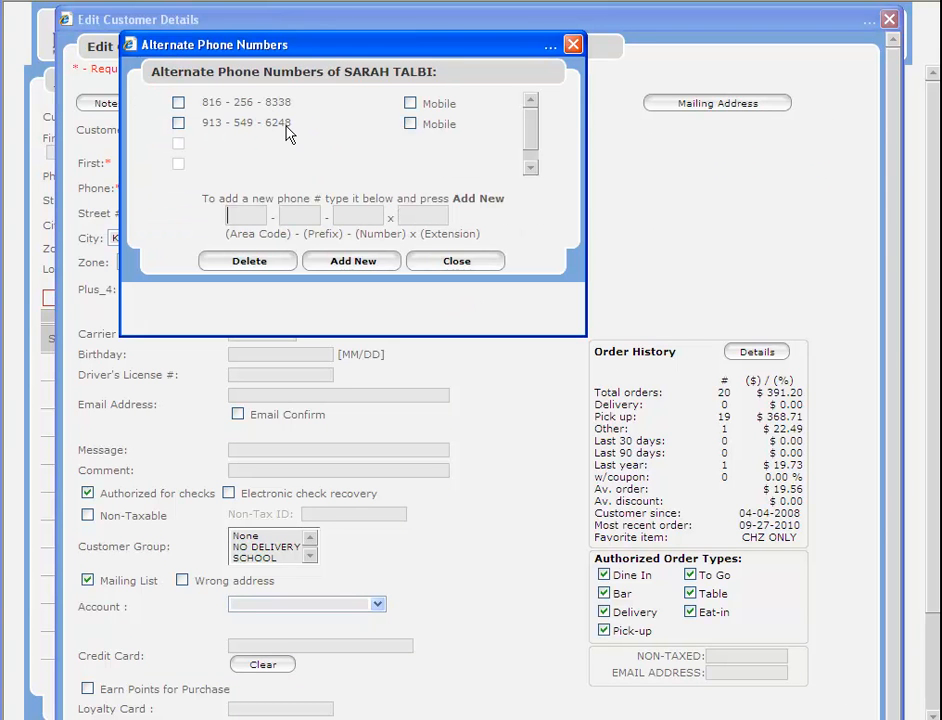
mouse_move(289, 113)
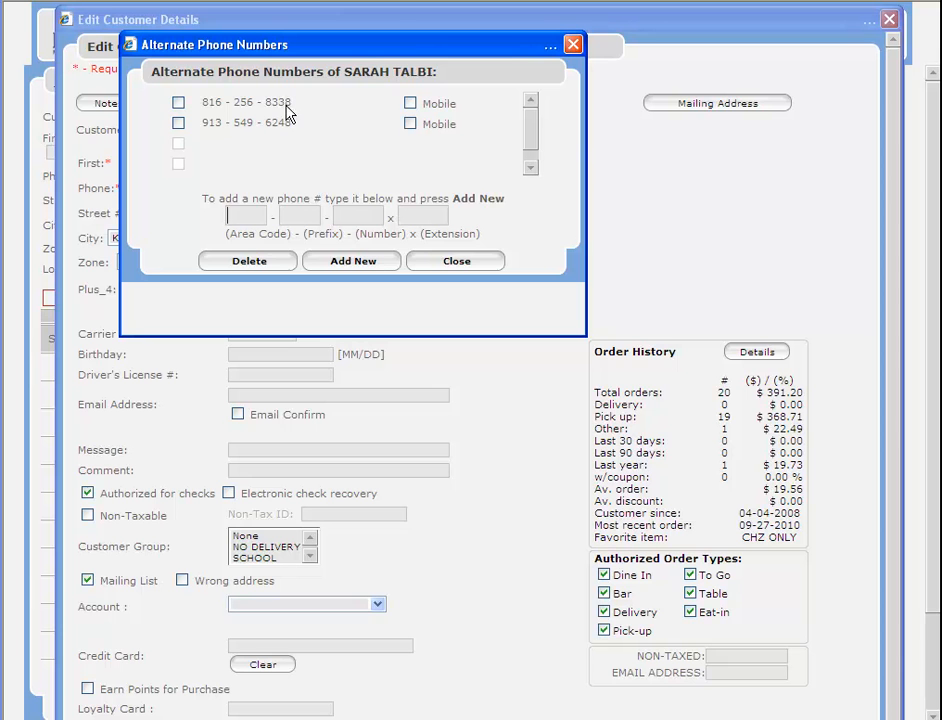
mouse_move(456, 260)
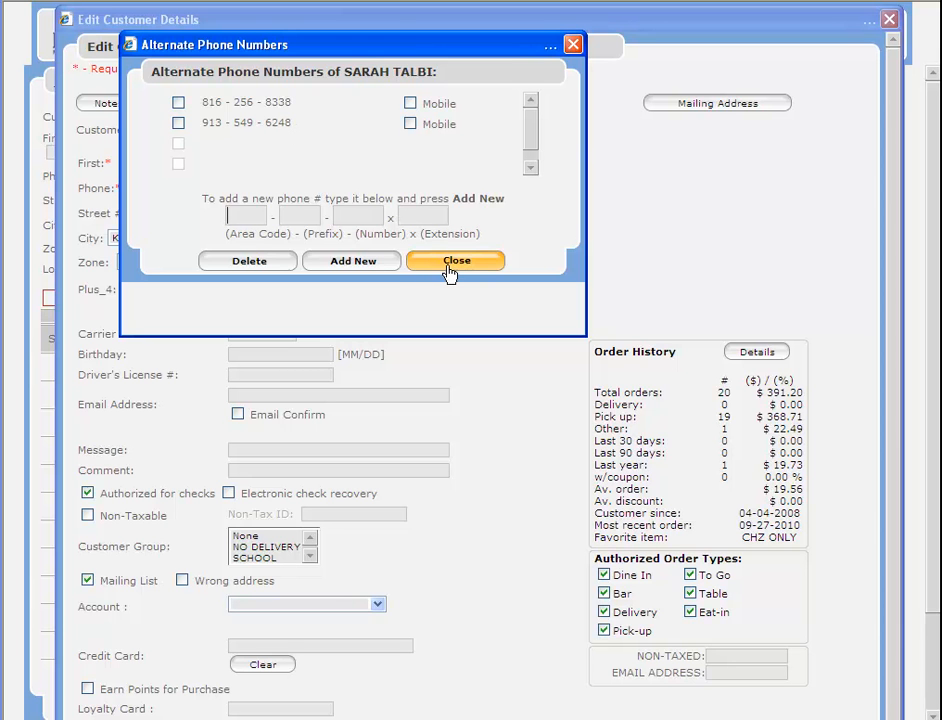
left_click(456, 260)
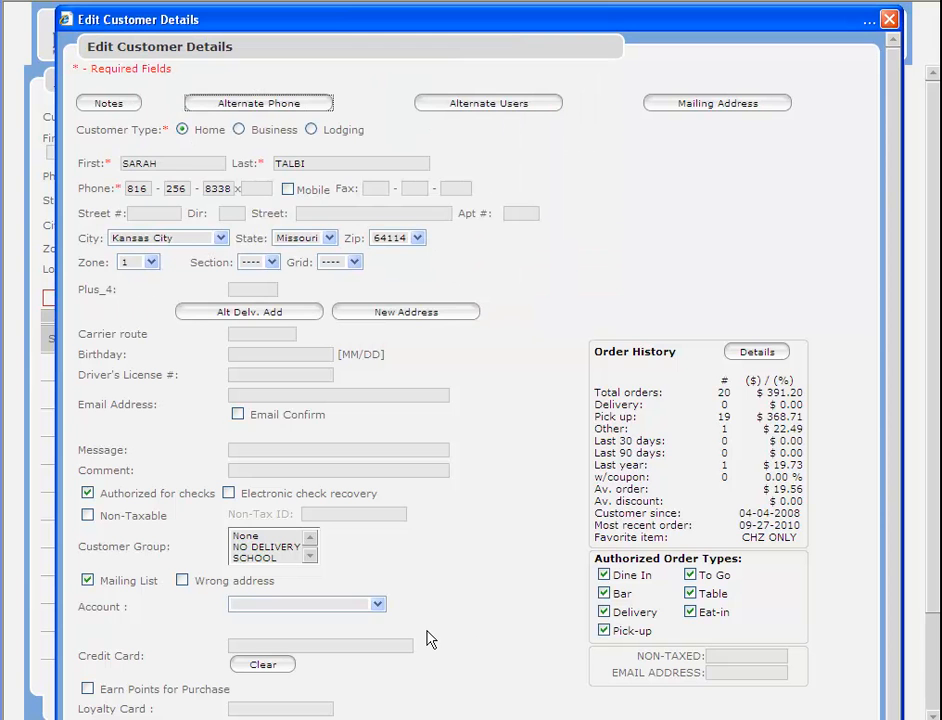
mouse_move(539, 658)
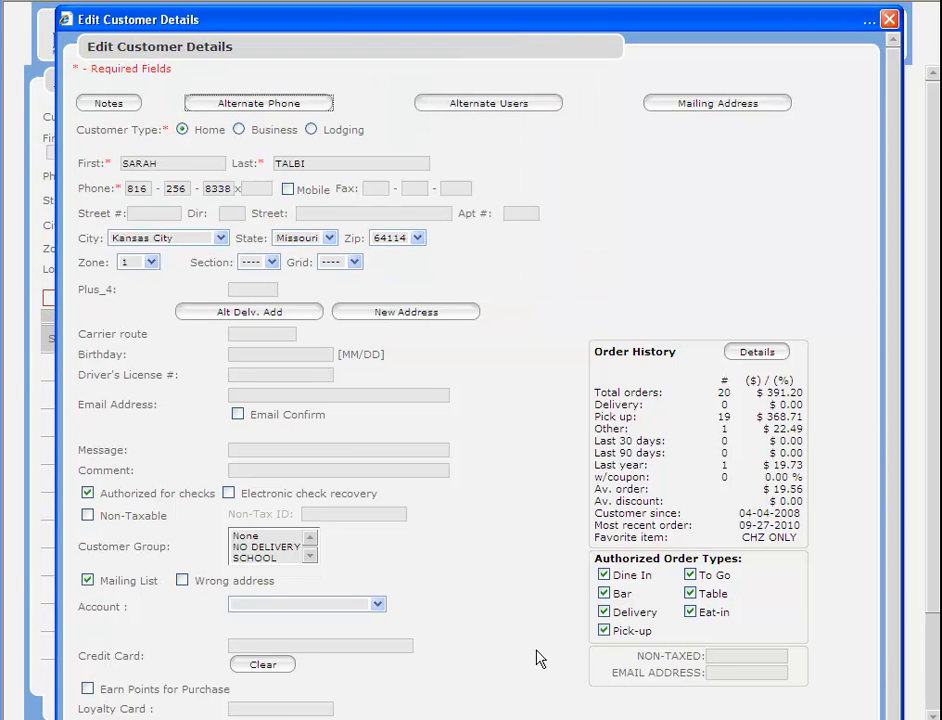